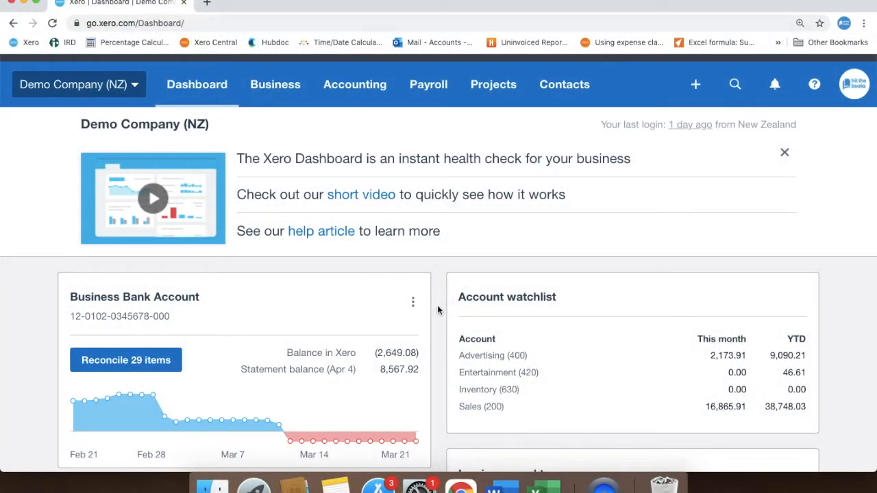
# - Record the 150.00 MB TRANSFER in Business Bank Account as a transfer from Hit The Books Fake Account
pyautogui.scroll(-3)
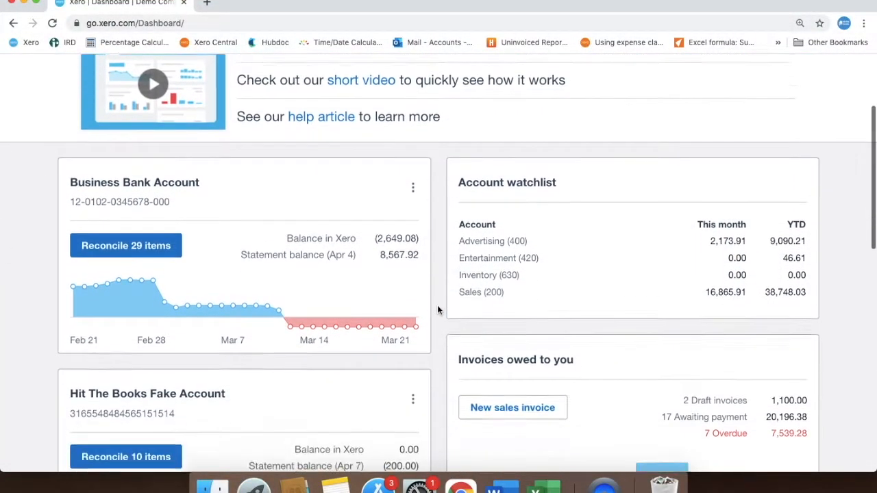
pyautogui.scroll(-3)
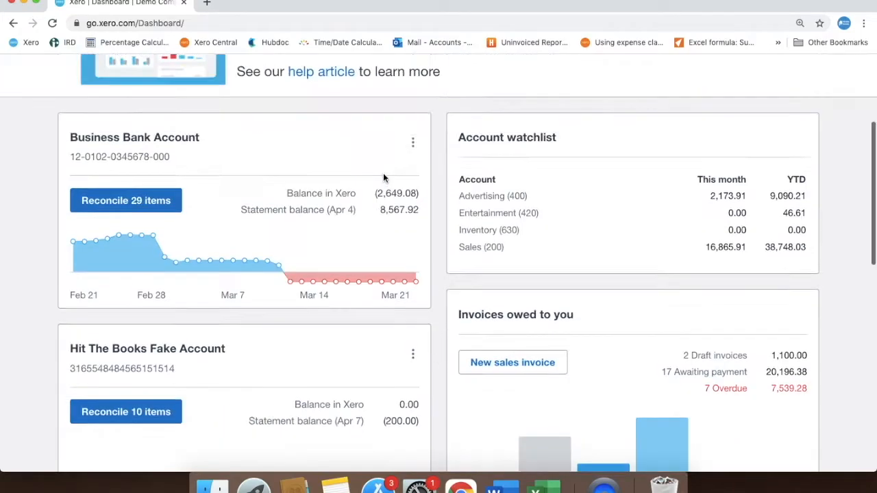
pyautogui.click(126, 200)
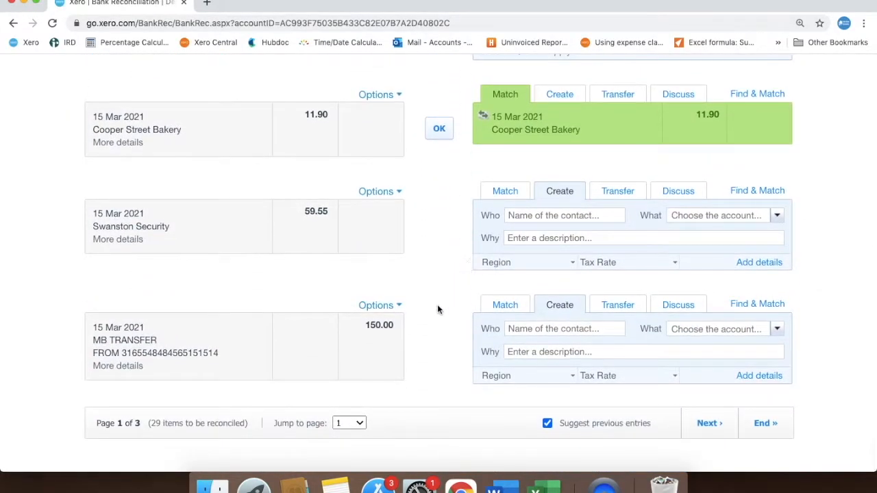
pyautogui.moveTo(428, 354)
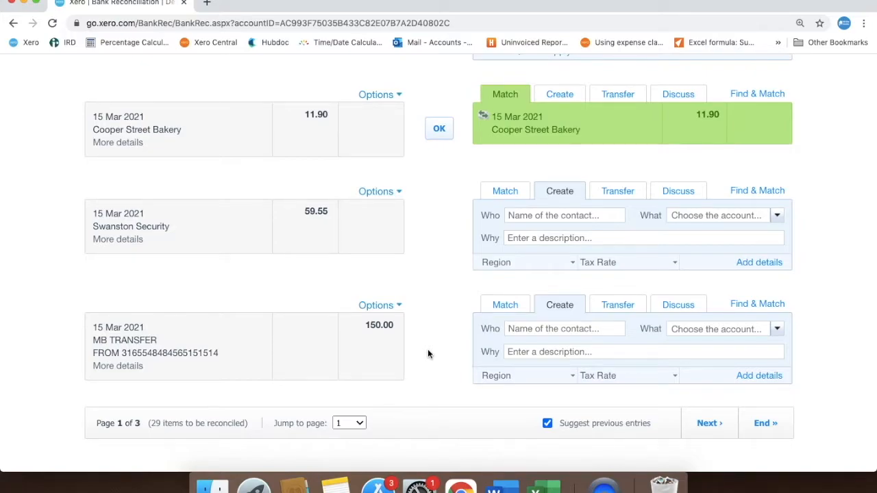
pyautogui.moveTo(397, 351)
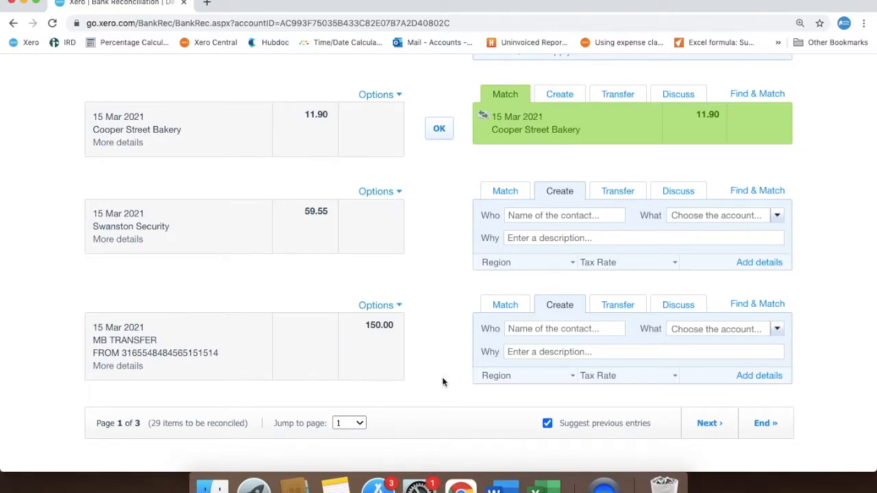
pyautogui.click(617, 304)
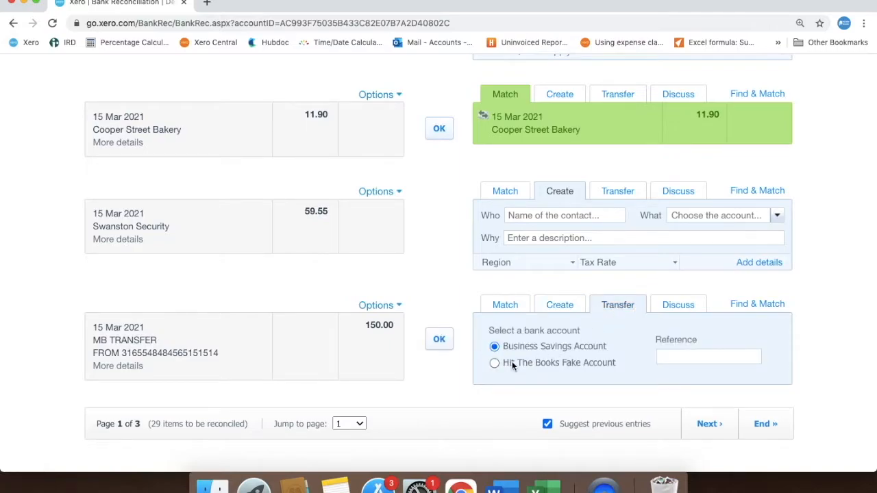
pyautogui.click(493, 363)
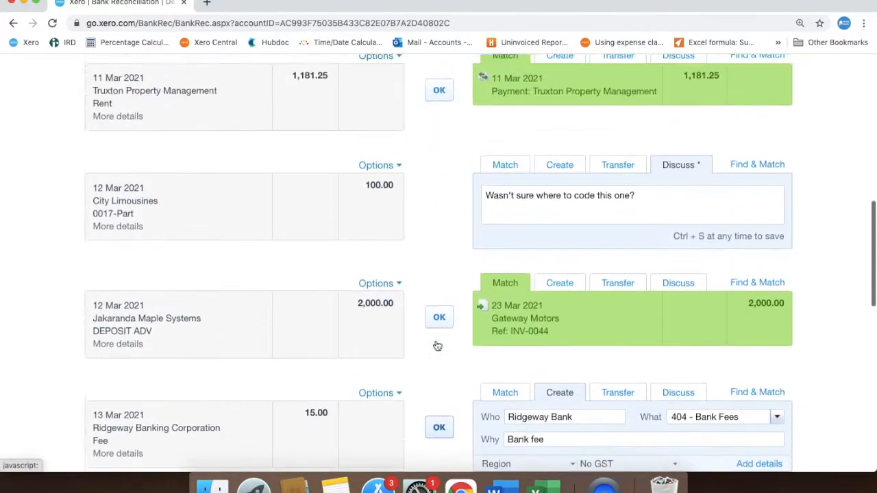
# - Return to the dashboard and go to Hit The Books Fake Account's reconciliation
pyautogui.click(197, 115)
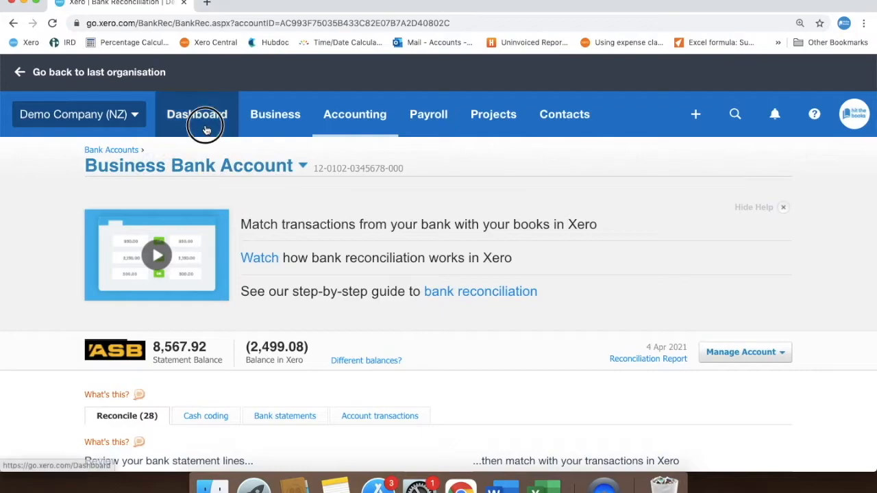
pyautogui.click(197, 115)
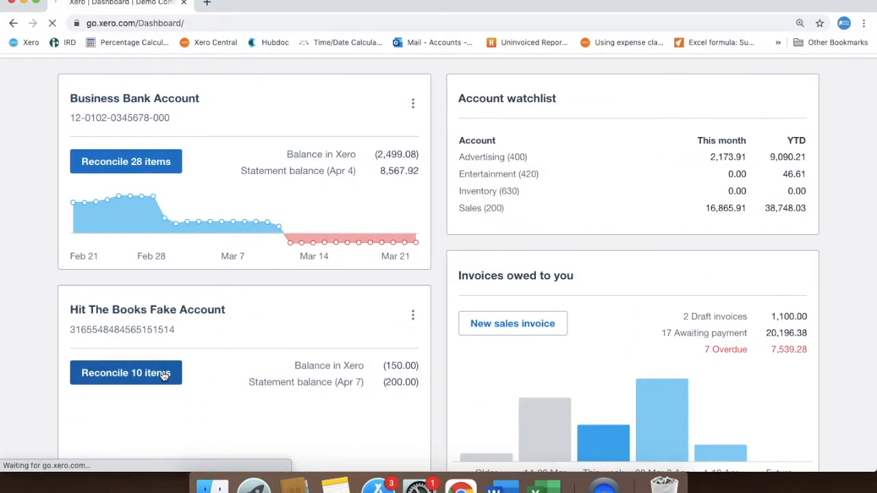
pyautogui.click(126, 372)
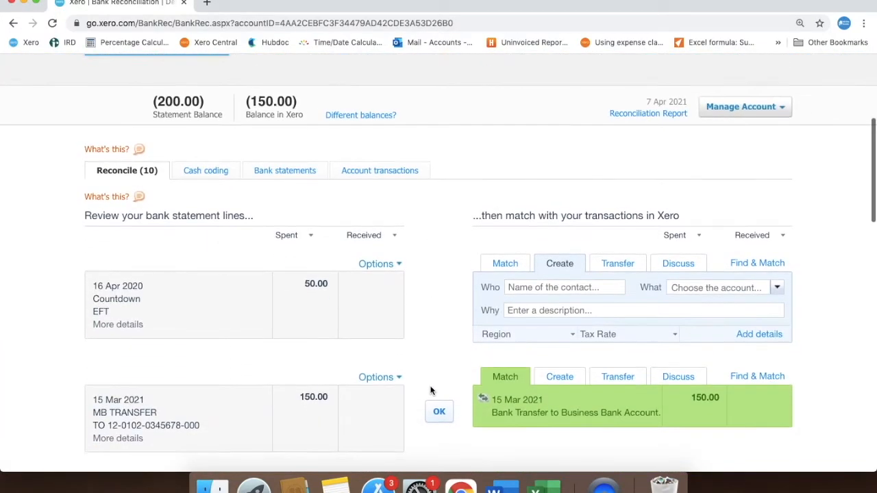
# - Confirm the 150.00 MB TRANSFER match to the Business Bank Account transfer, leaving 9 items
pyautogui.scroll(-3)
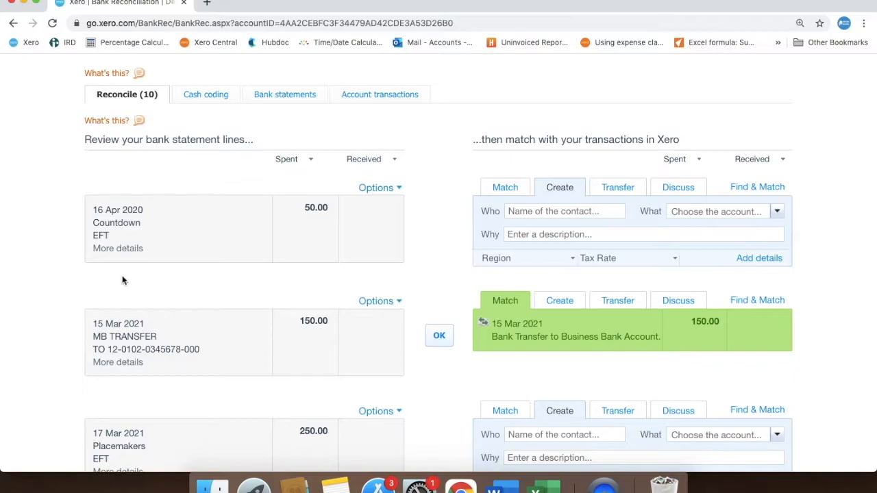
pyautogui.moveTo(795, 359)
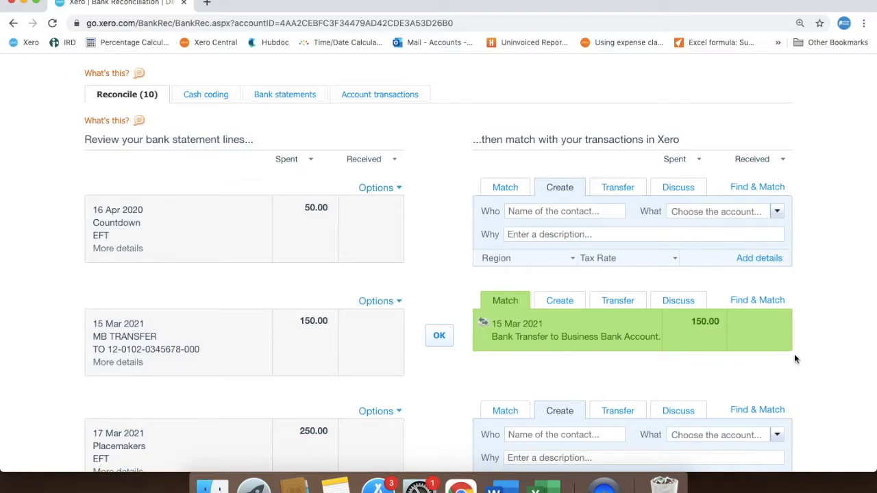
pyautogui.moveTo(805, 345)
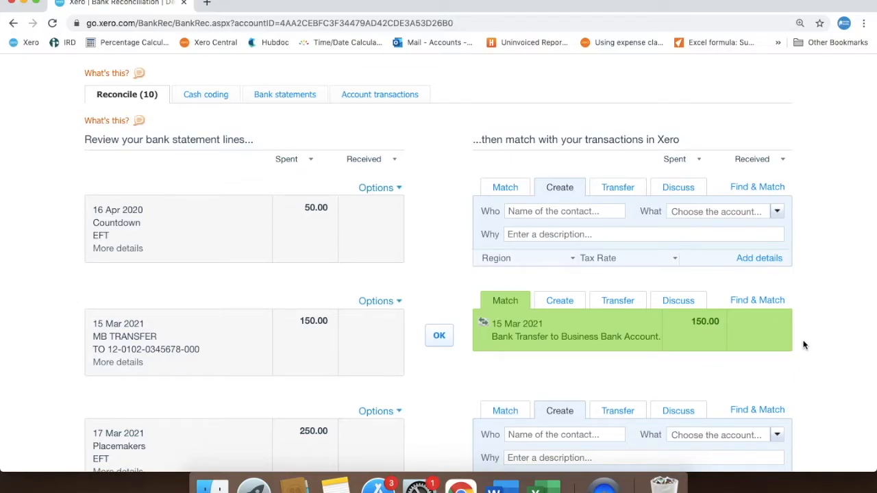
pyautogui.moveTo(447, 309)
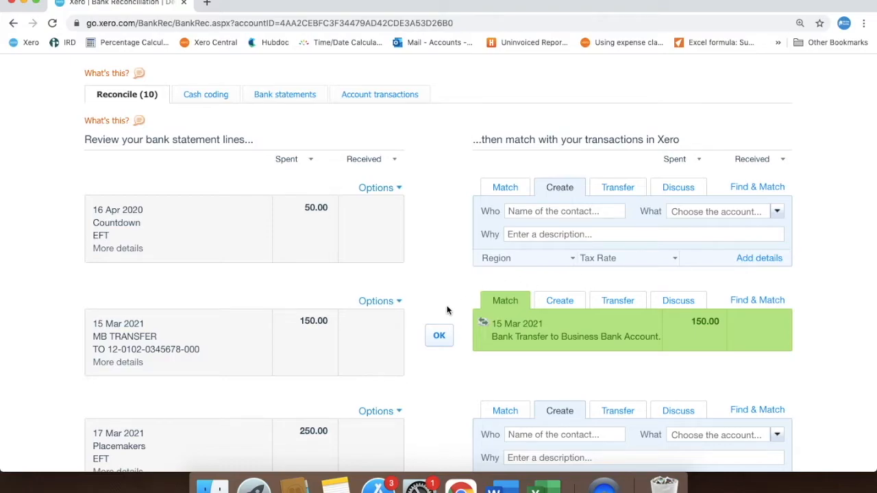
pyautogui.click(439, 335)
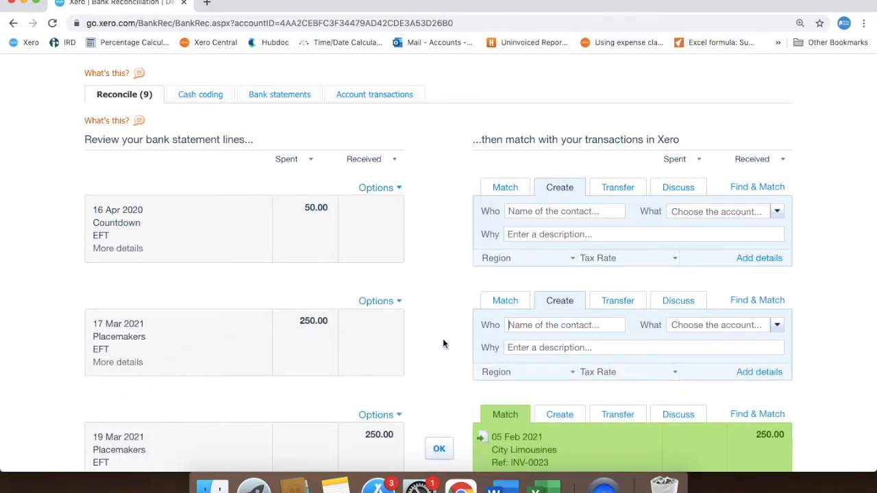